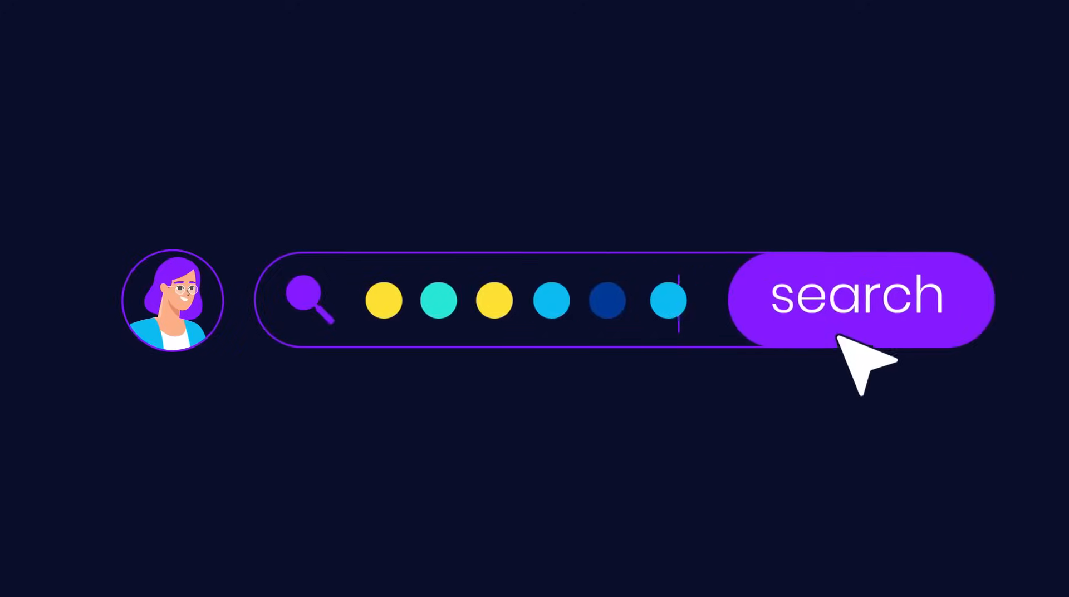
left_click(861, 297)
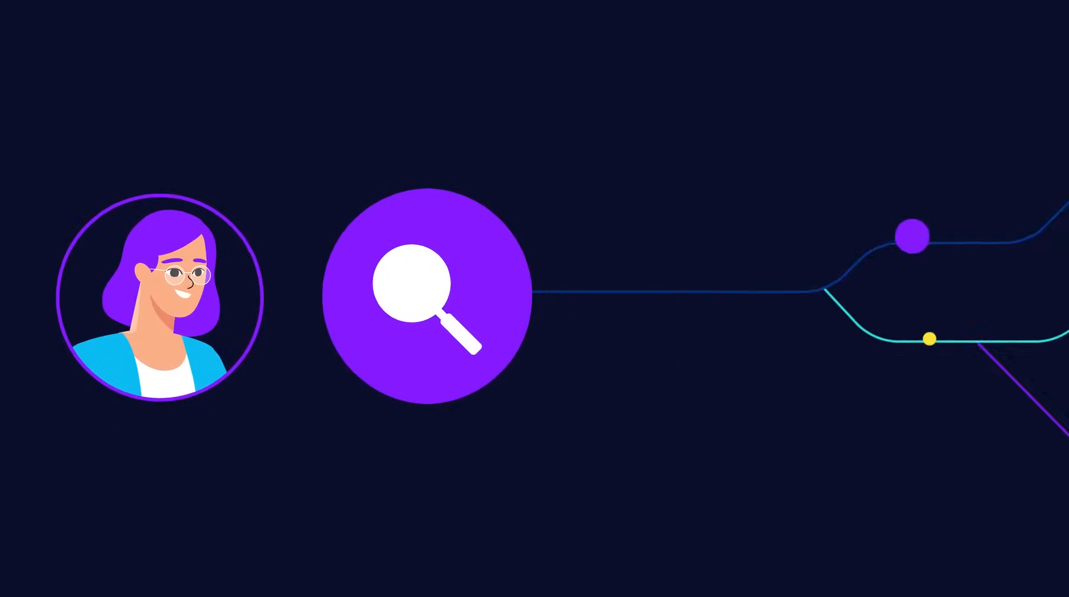